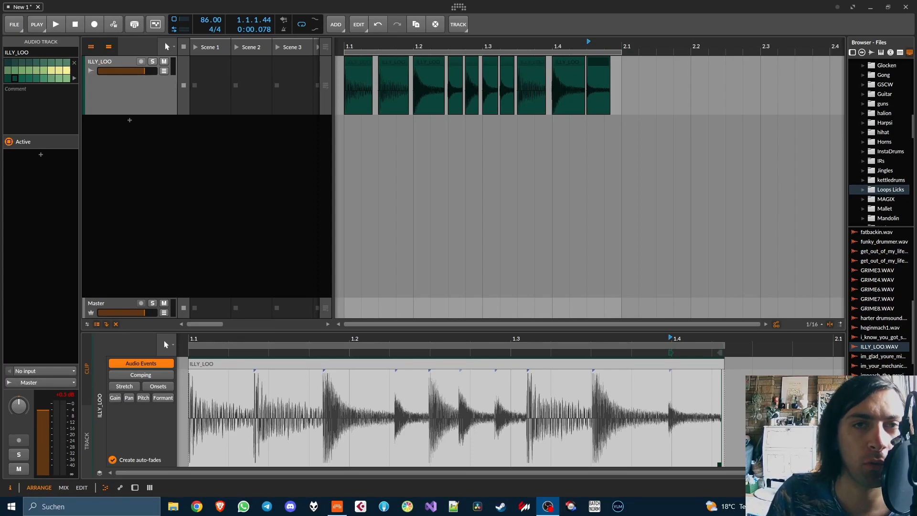
pyautogui.moveTo(211, 245)
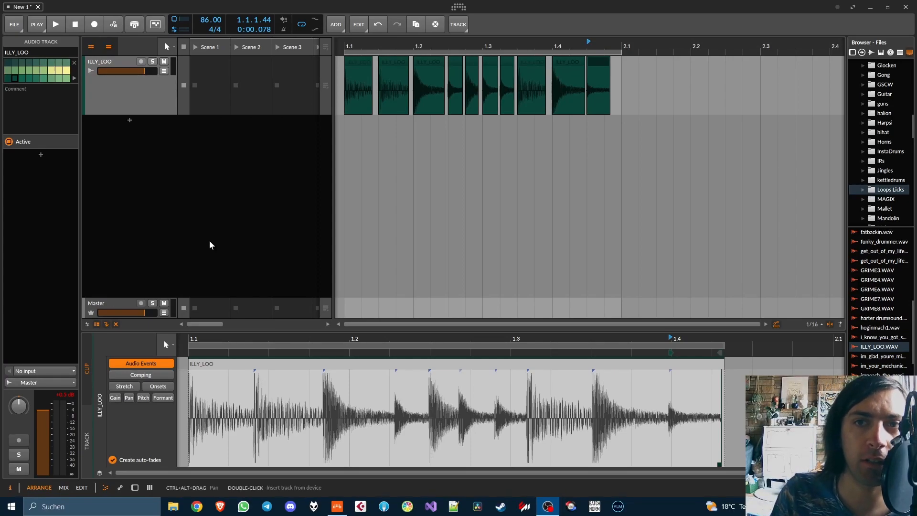
pyautogui.moveTo(216, 231)
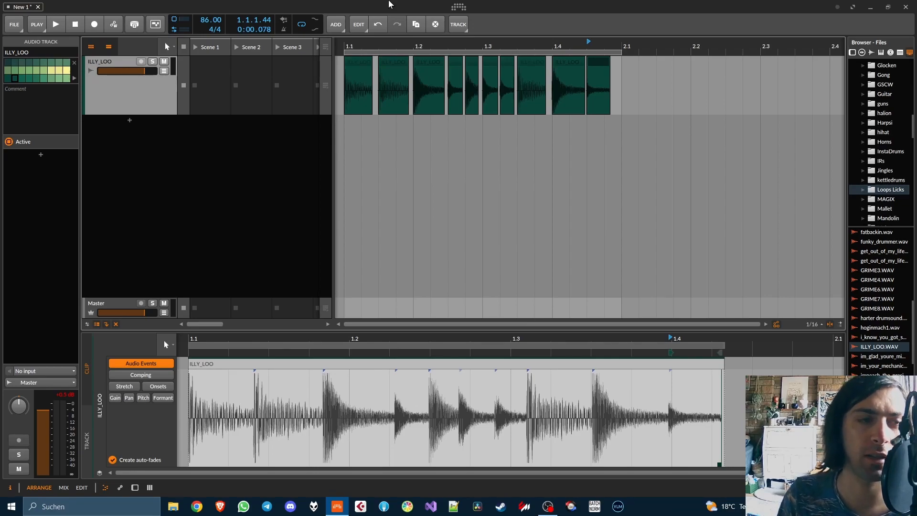
pyautogui.moveTo(397, 24)
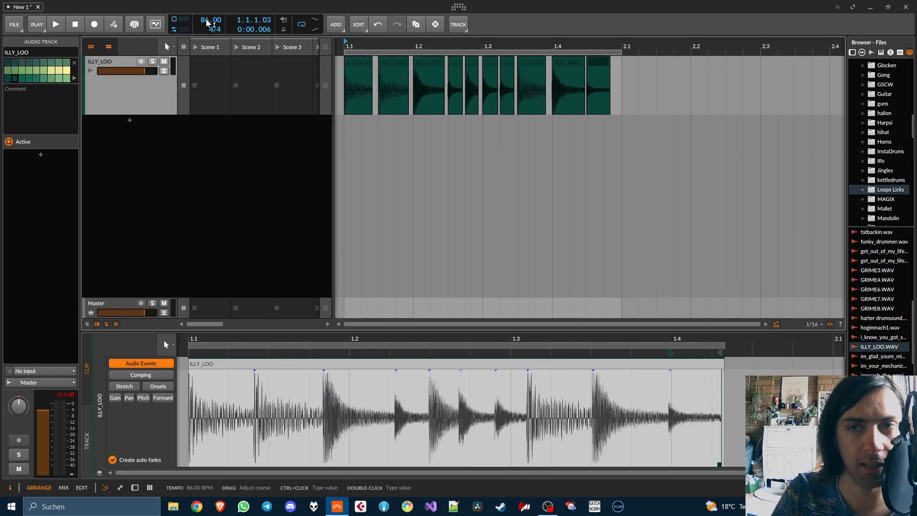
# - Select the ILLY_LOO drum slice clips and bring up their bounce options
pyautogui.click(392, 70)
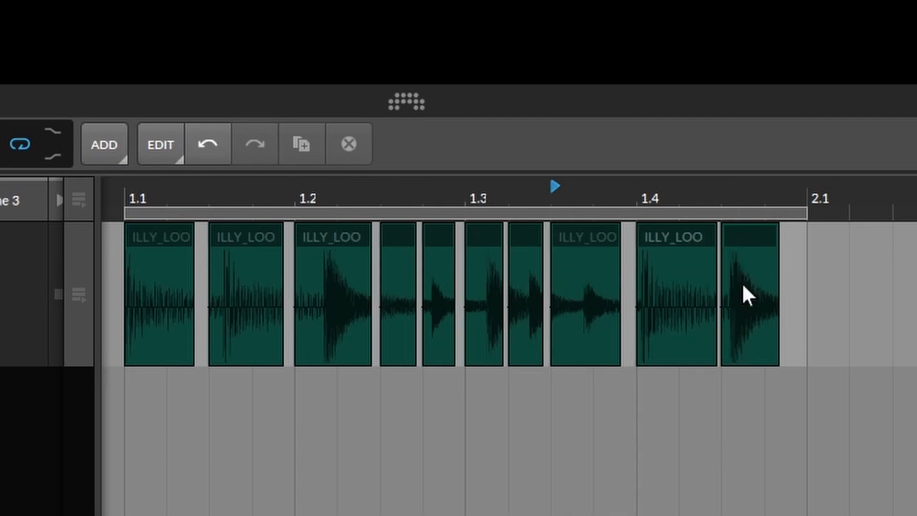
pyautogui.rightClick(746, 296)
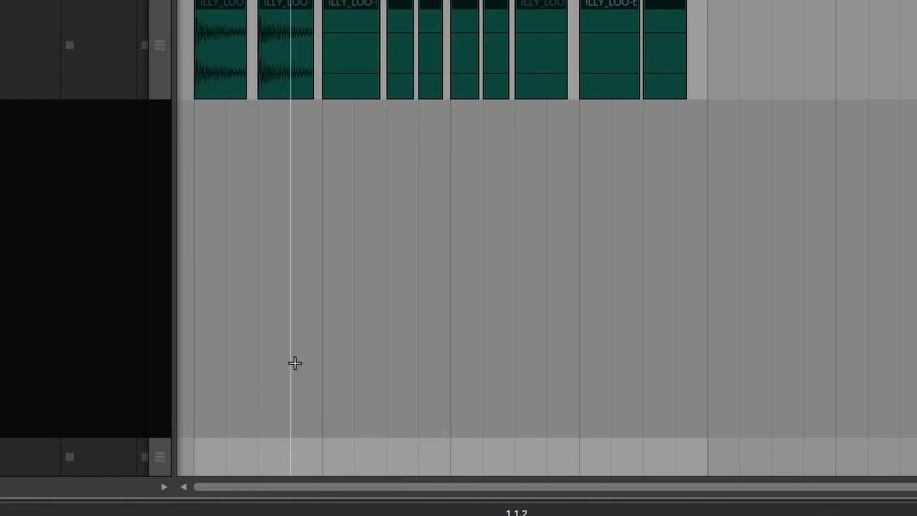
# - Set the slices' stretch Mode to Raw in the Inspector
pyautogui.click(56, 351)
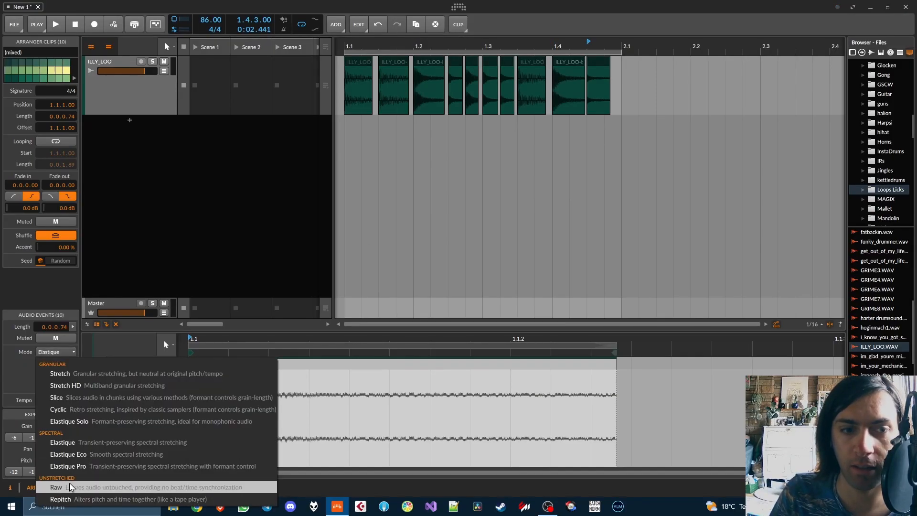
pyautogui.click(61, 499)
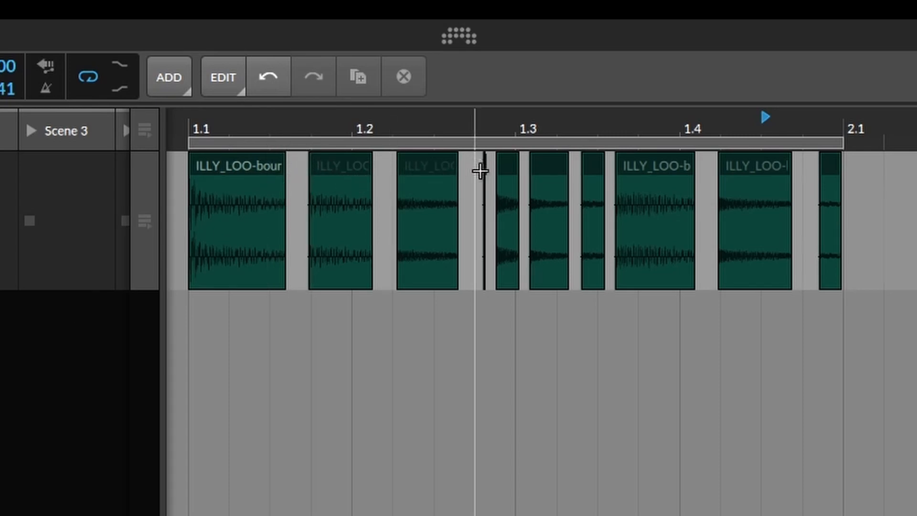
pyautogui.moveTo(635, 176)
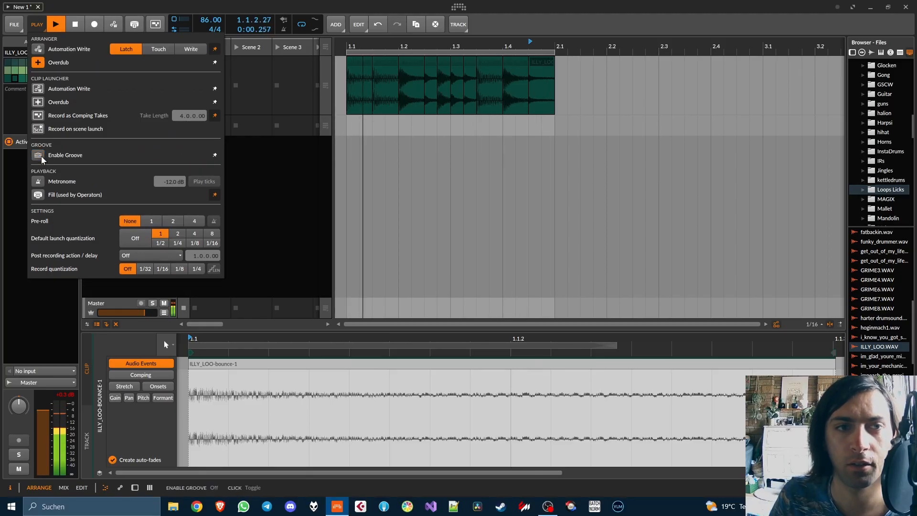
# - Enable global Groove and set the shuffle rate to 1/8 notes
pyautogui.click(37, 155)
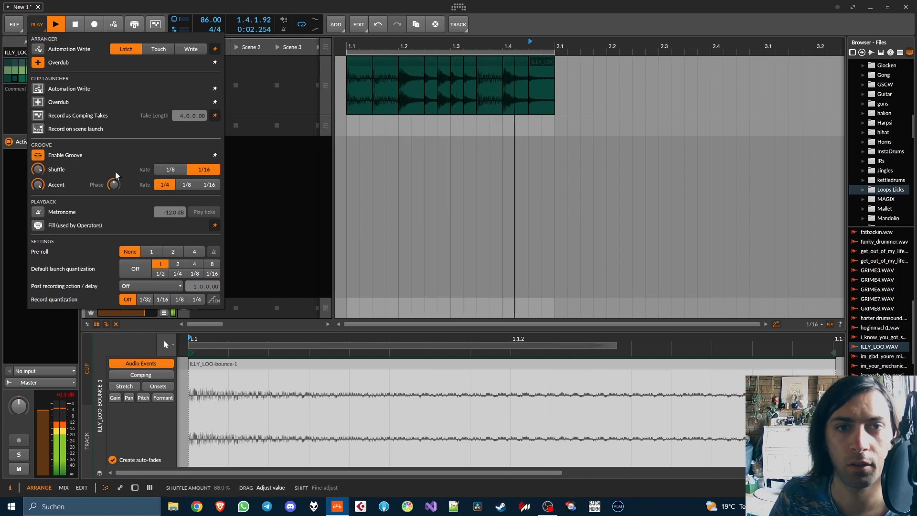
pyautogui.click(169, 169)
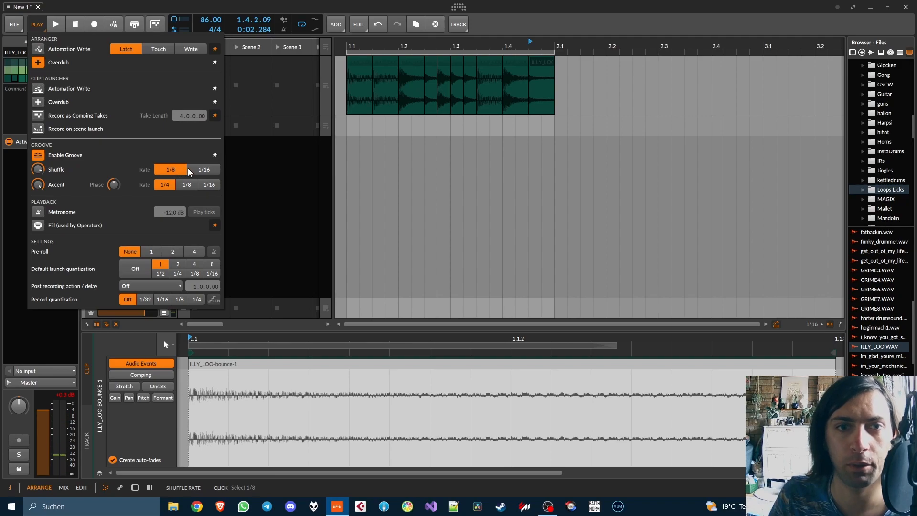
pyautogui.click(204, 169)
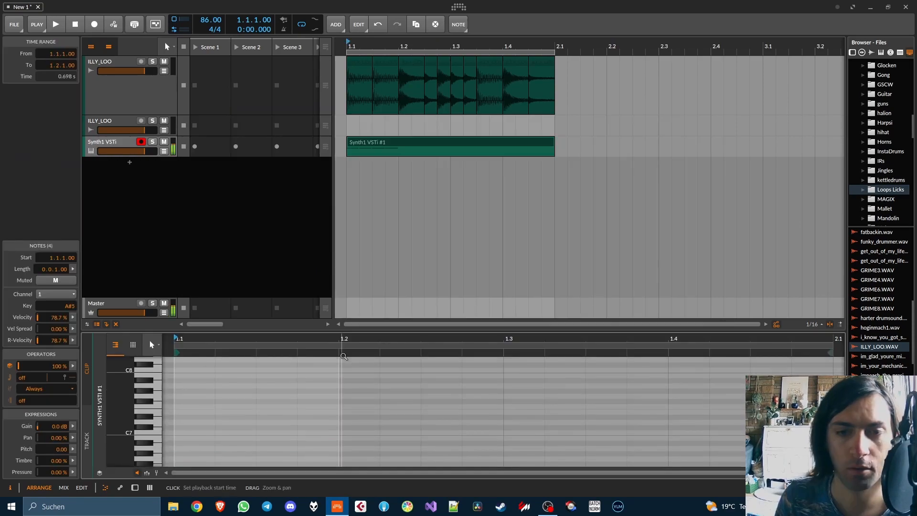
# - Set the Synth1 clip's playback start and inspect the timing of two A#3 notes
pyautogui.click(56, 24)
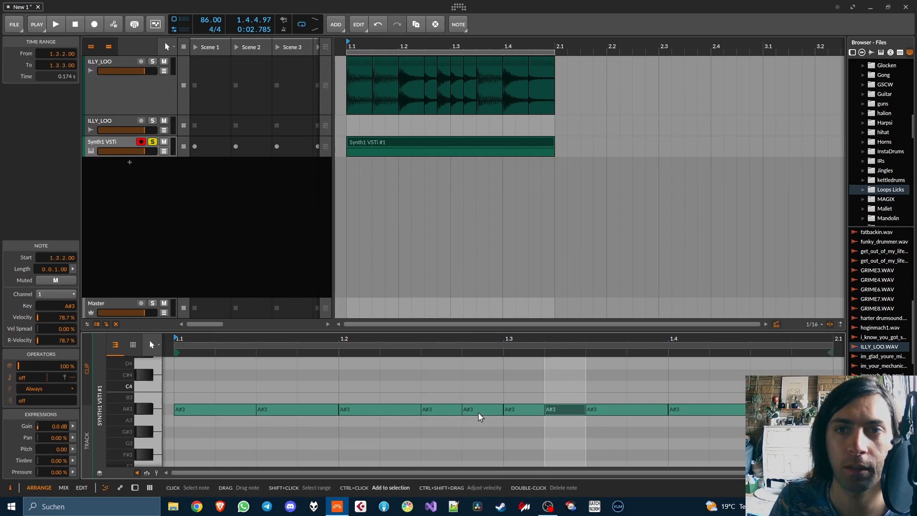
pyautogui.click(56, 24)
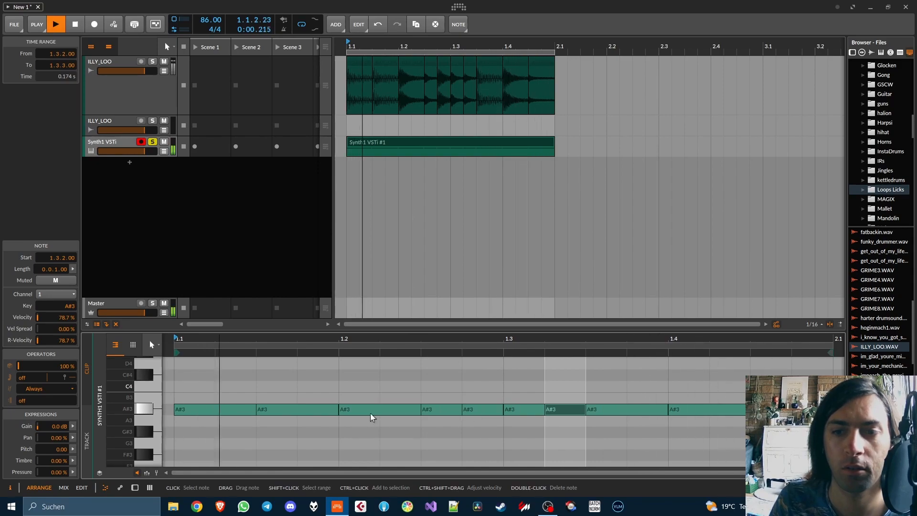
pyautogui.click(57, 24)
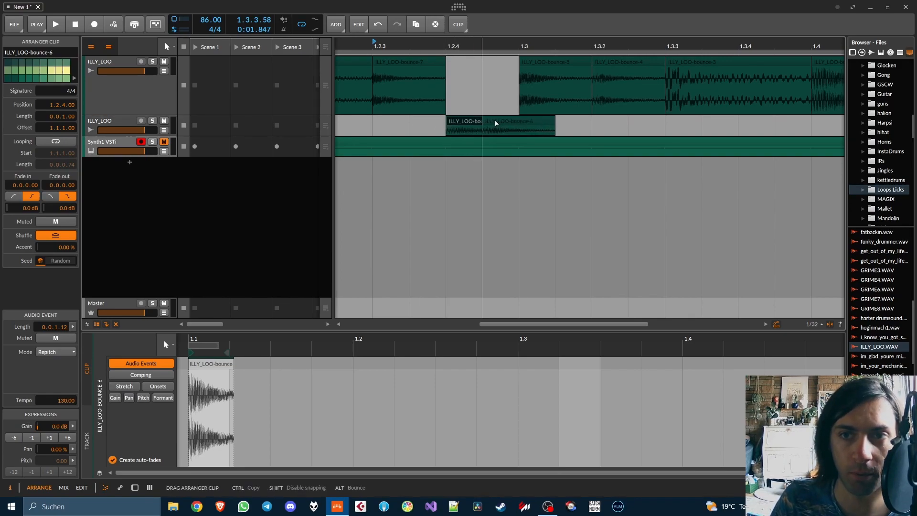
# - Drop the moved slice back onto the top ILLY_LOO track and select a slice
pyautogui.click(499, 124)
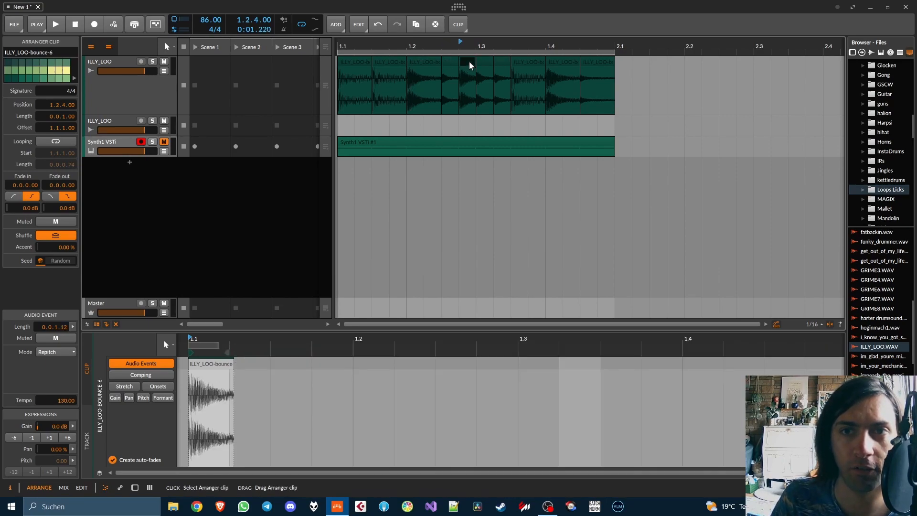
pyautogui.click(449, 146)
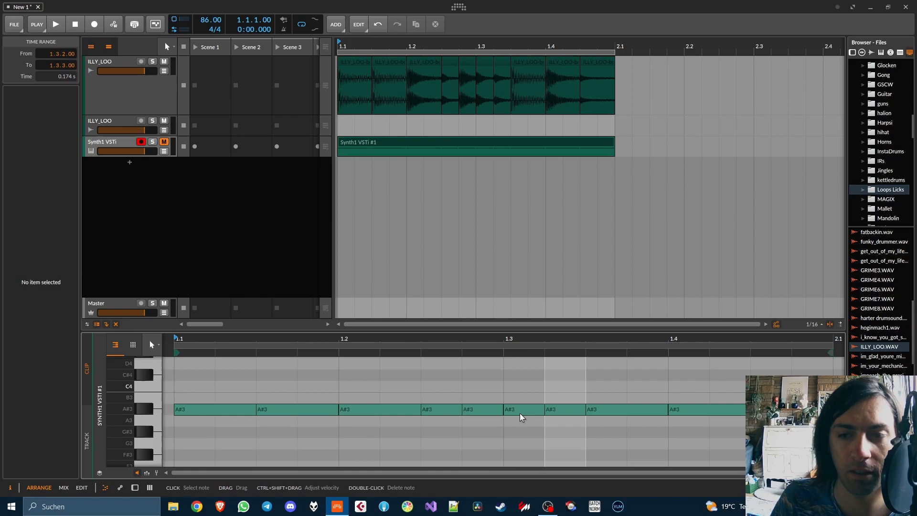
# - Compare the timing of the A#3 notes around beat three in the Synth1 clip
pyautogui.click(441, 409)
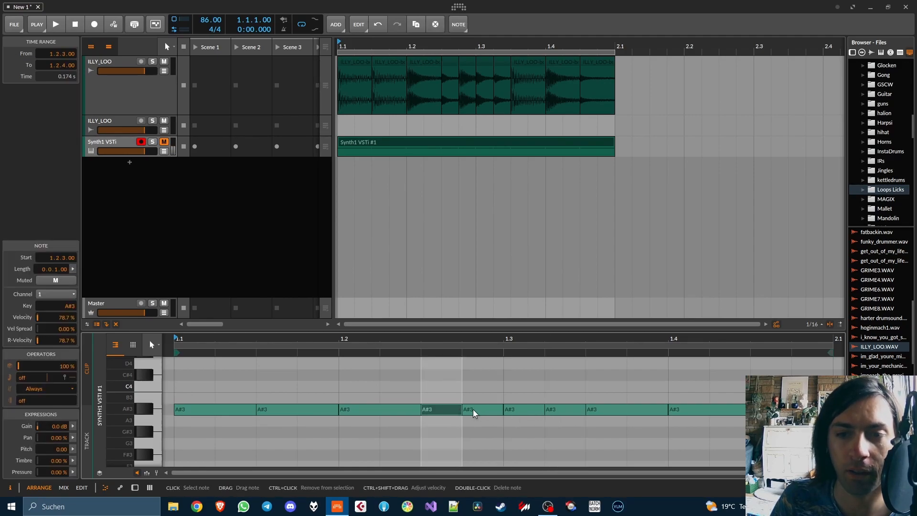
pyautogui.click(474, 410)
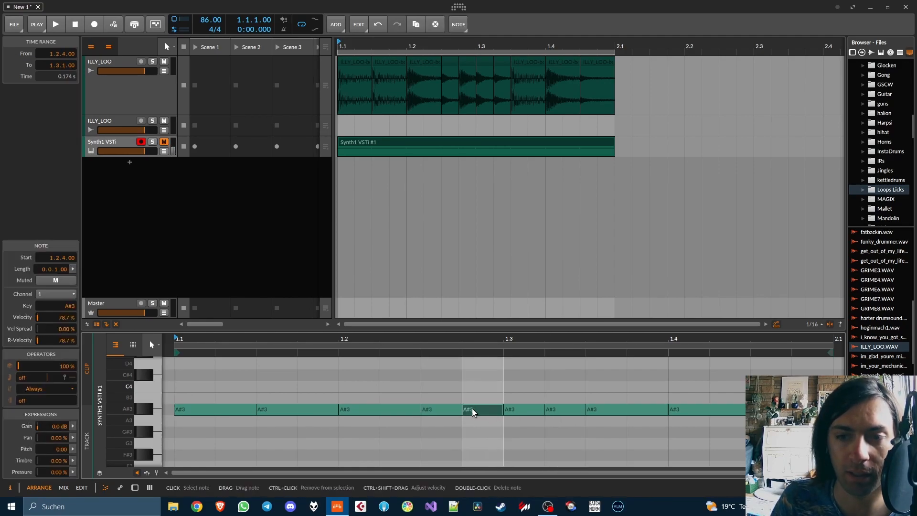
pyautogui.click(441, 409)
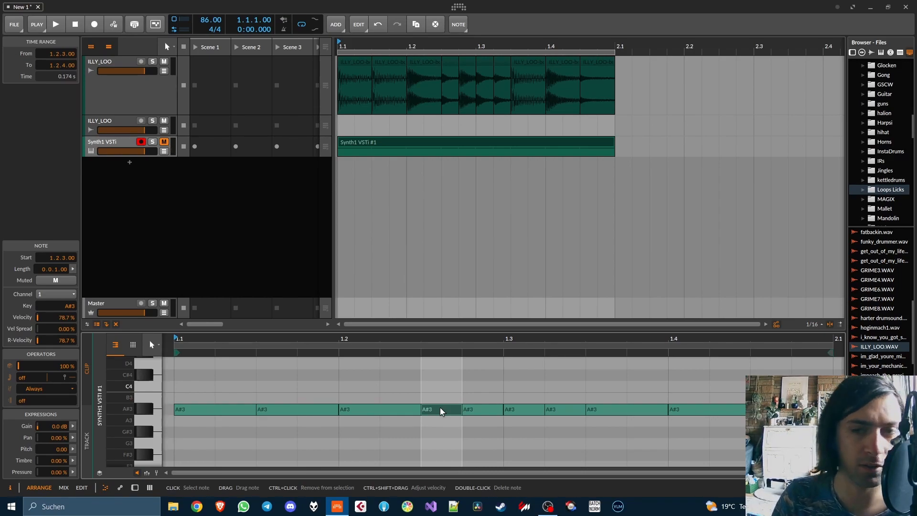
pyautogui.click(56, 24)
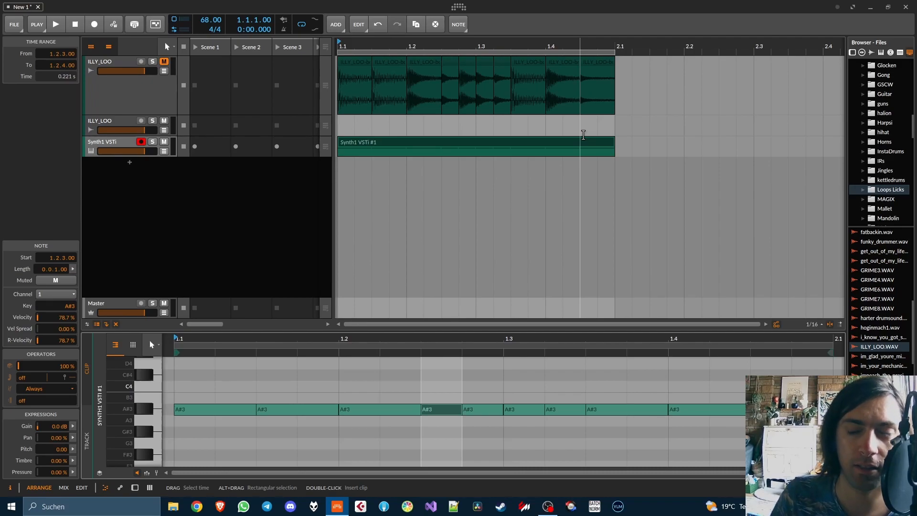
pyautogui.click(164, 61)
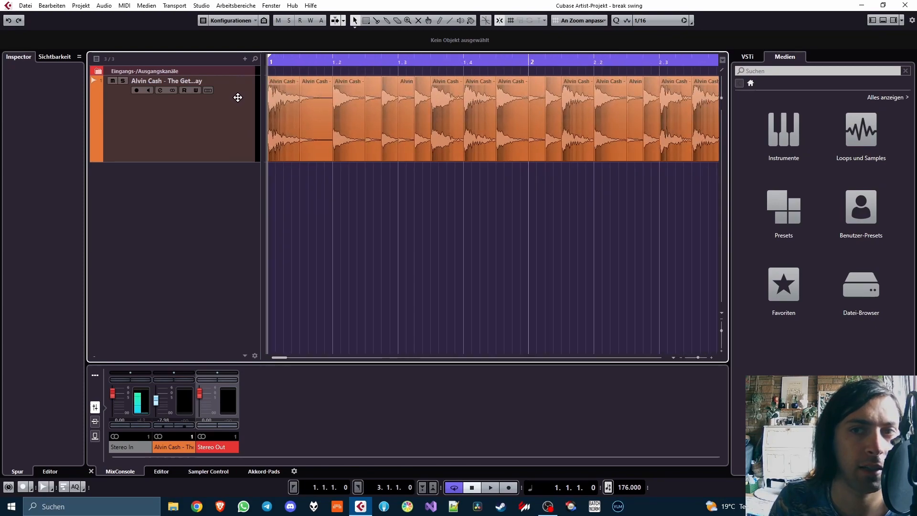
# - Lengthen the Alvin Cash slices so each runs up to the following hit
pyautogui.click(490, 487)
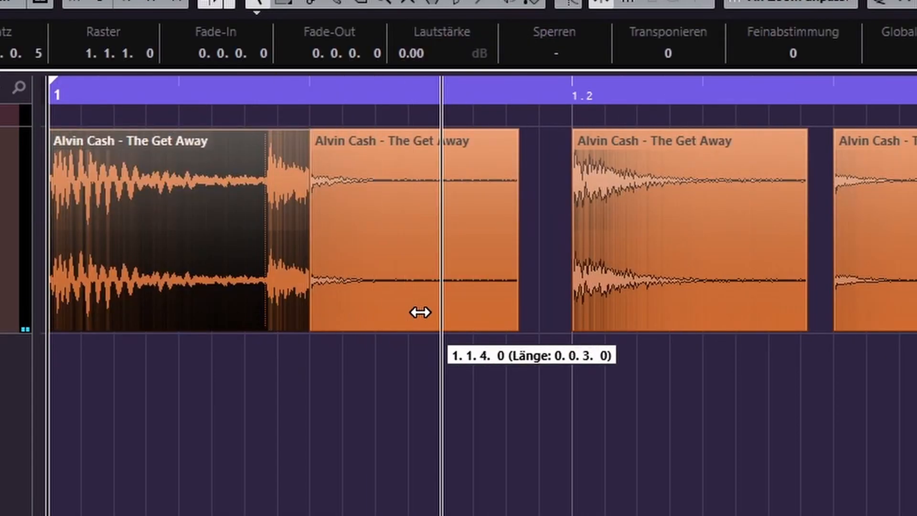
pyautogui.moveTo(420, 312); pyautogui.dragTo(694, 298)
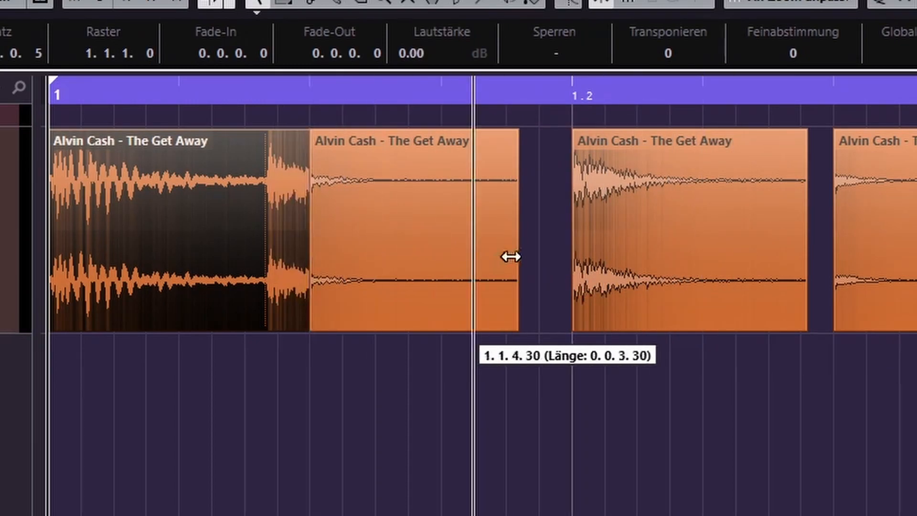
pyautogui.moveTo(510, 256); pyautogui.dragTo(560, 275)
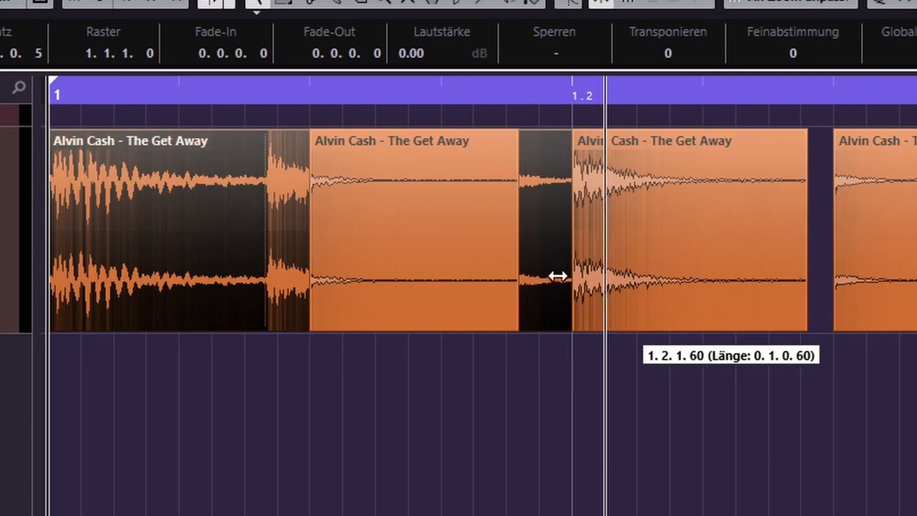
pyautogui.moveTo(555, 275); pyautogui.dragTo(240, 242)
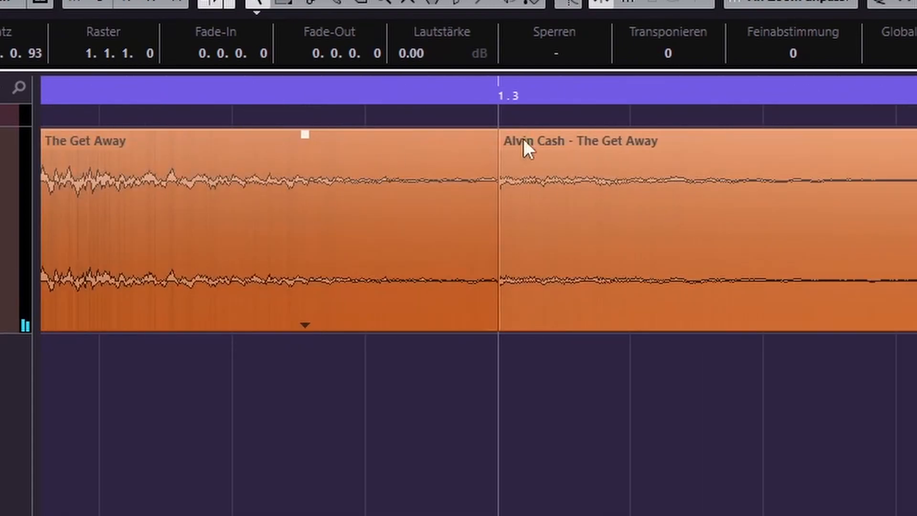
pyautogui.moveTo(456, 140)
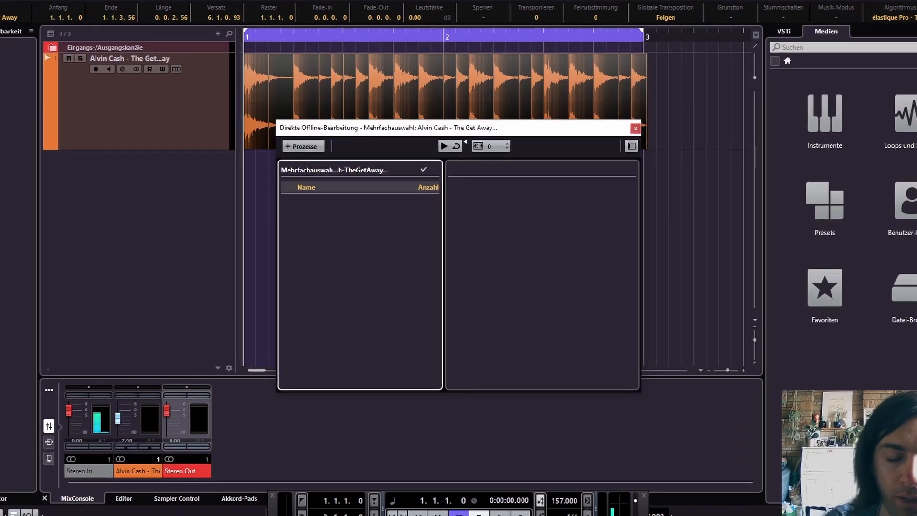
# - Add Pitch-Shift to the selected slices, disabling the shared-audio prompt
pyautogui.click(302, 146)
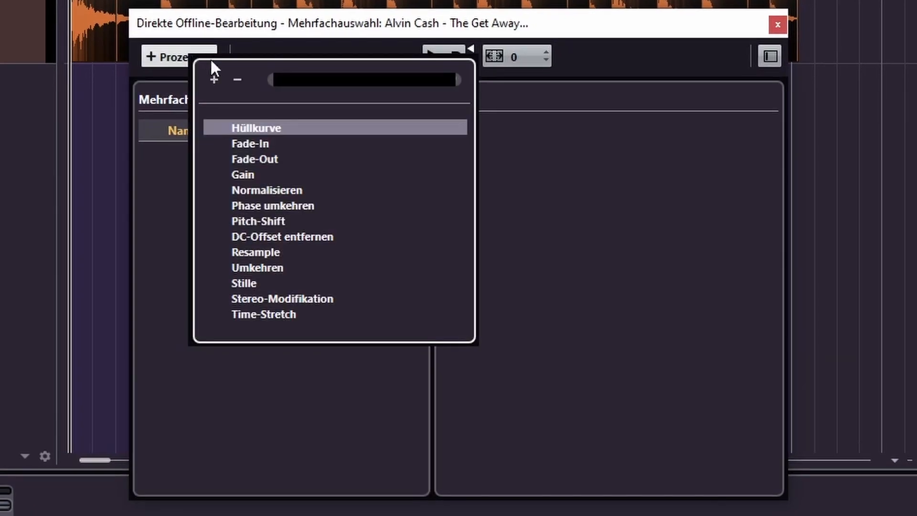
pyautogui.click(258, 221)
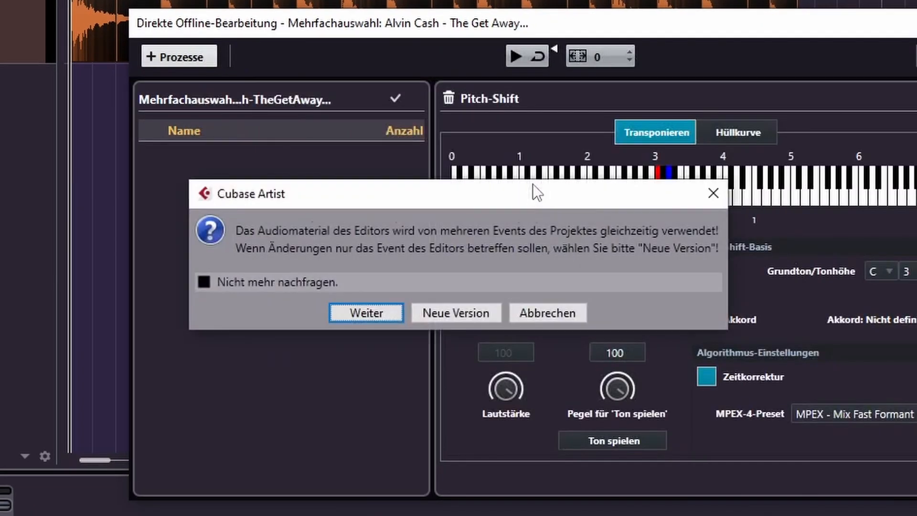
pyautogui.moveTo(687, 251)
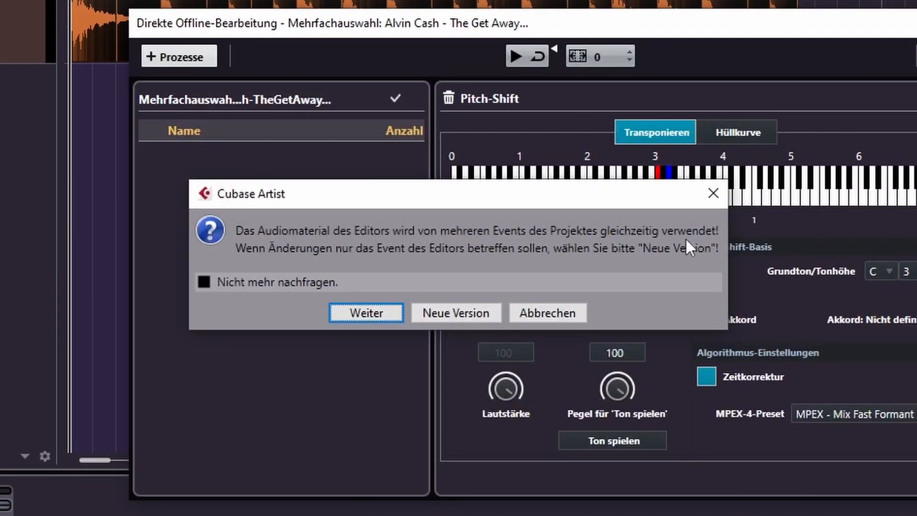
pyautogui.moveTo(611, 229)
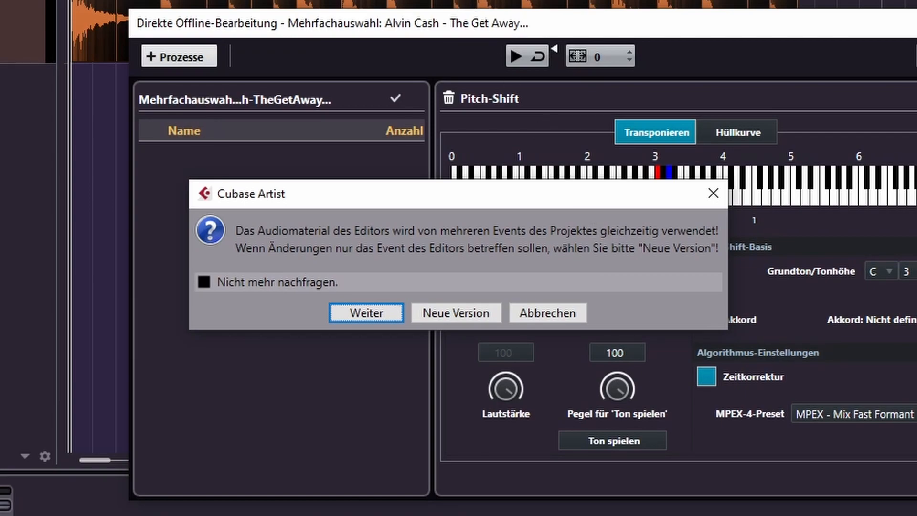
pyautogui.click(204, 282)
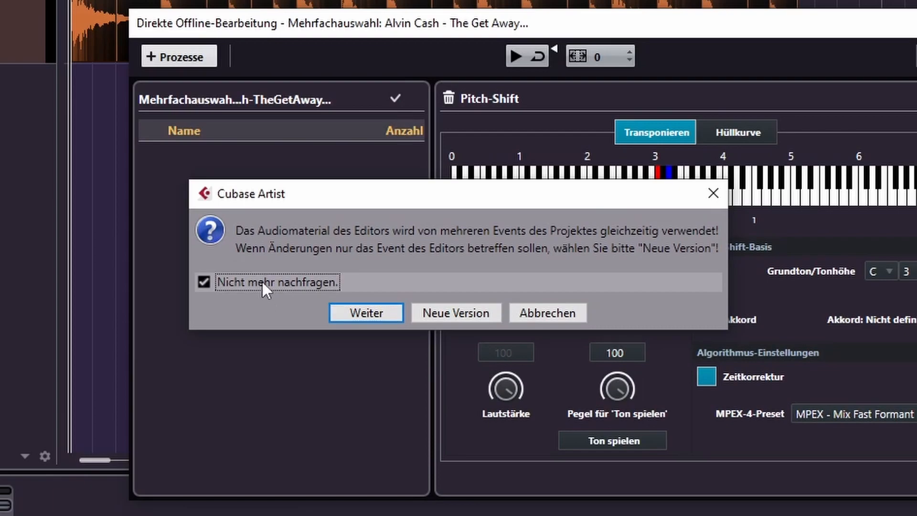
pyautogui.click(366, 313)
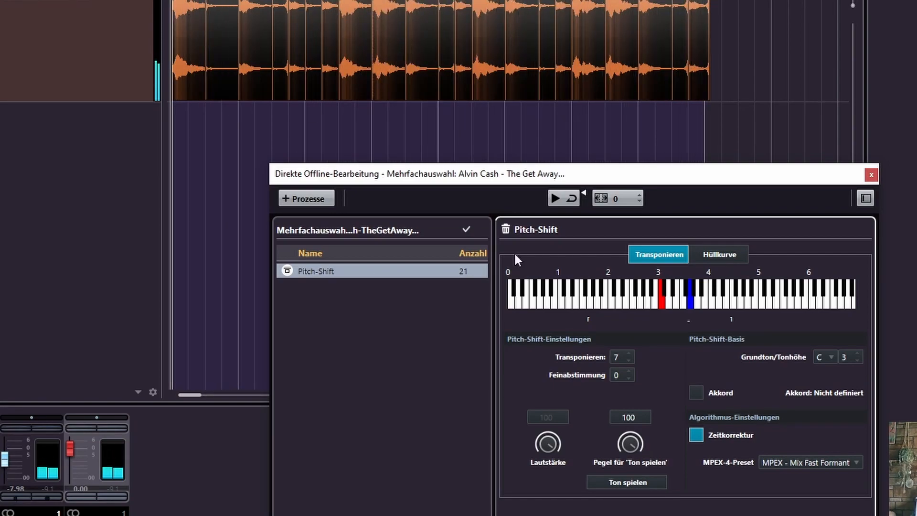
# - Keep the Mix Fast Formant algorithm and set the transposition target note to 5
pyautogui.click(811, 462)
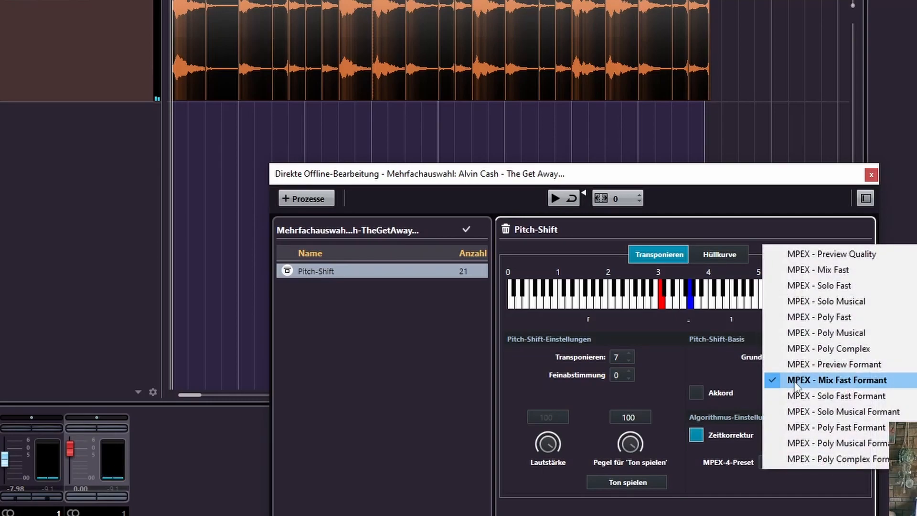
pyautogui.click(837, 379)
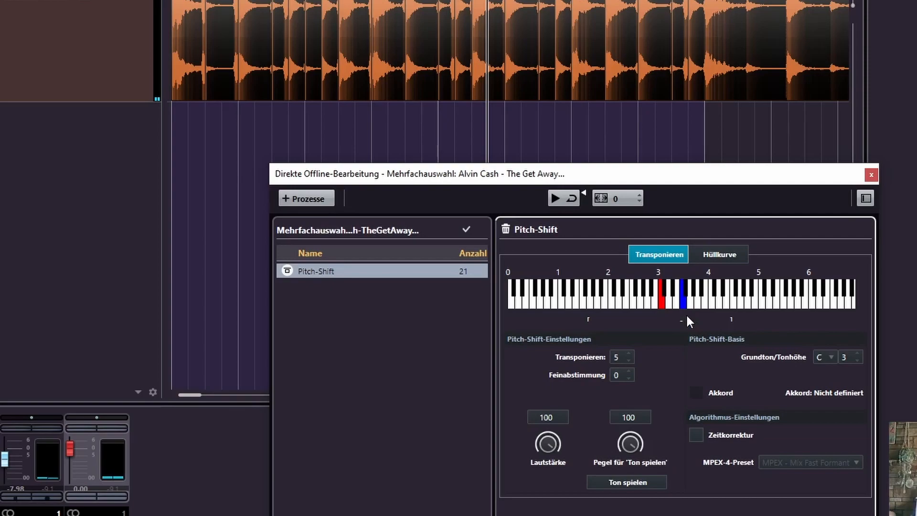
pyautogui.moveTo(685, 293)
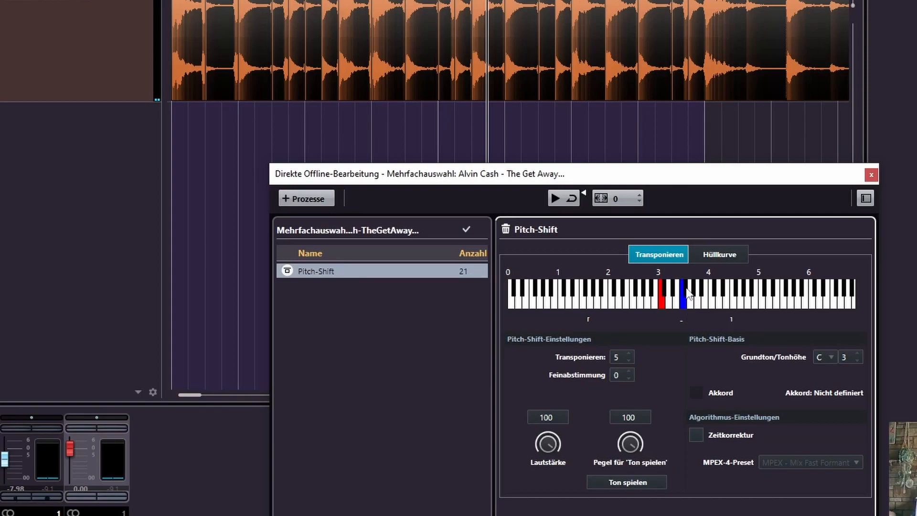
pyautogui.click(627, 482)
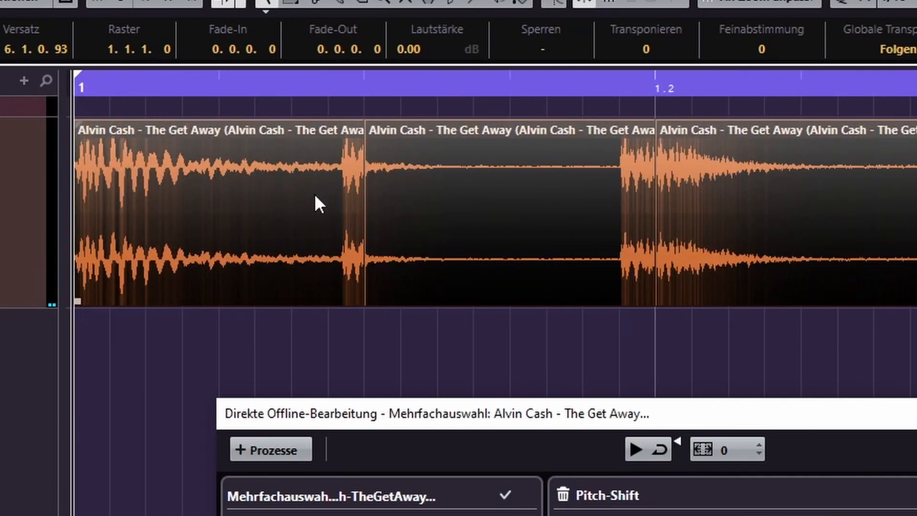
pyautogui.moveTo(350, 198)
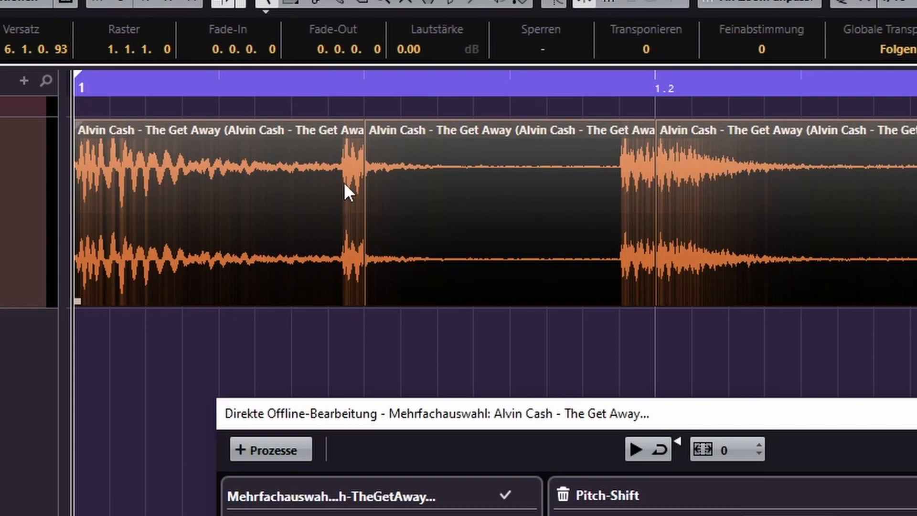
pyautogui.moveTo(363, 205)
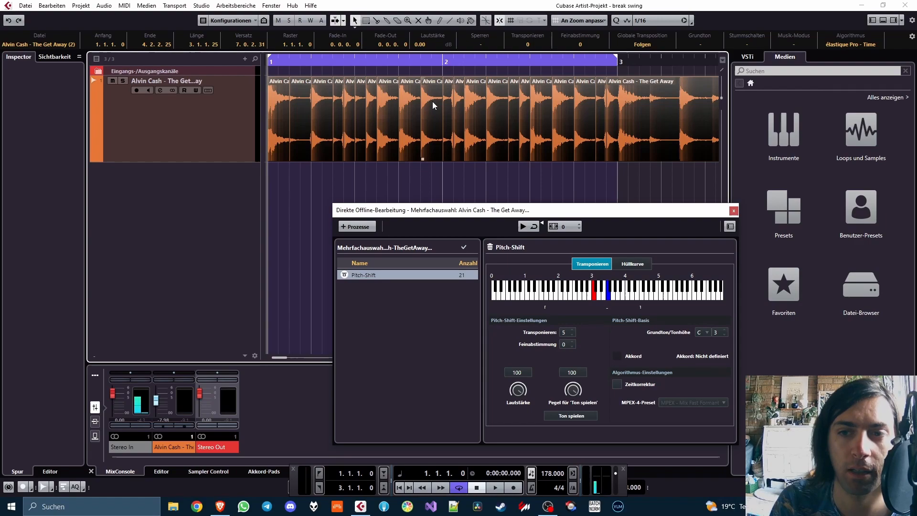
pyautogui.moveTo(434, 115)
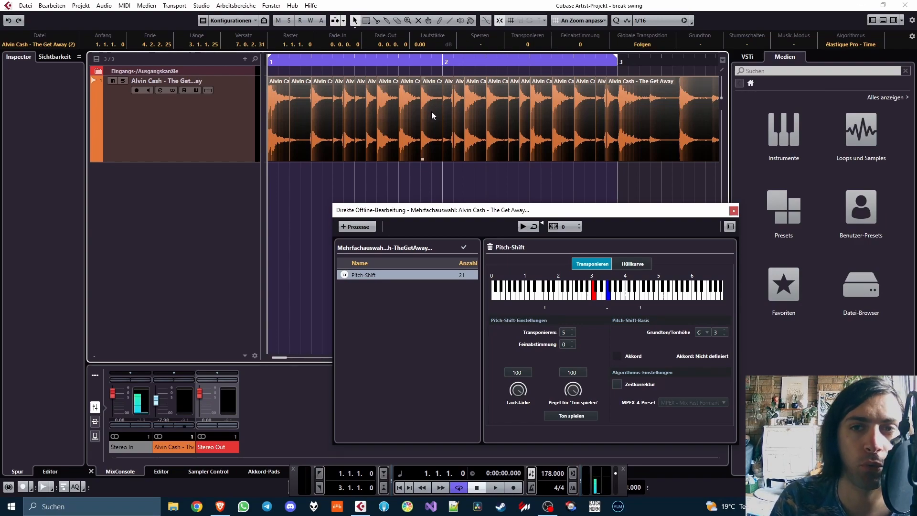
pyautogui.moveTo(591, 307)
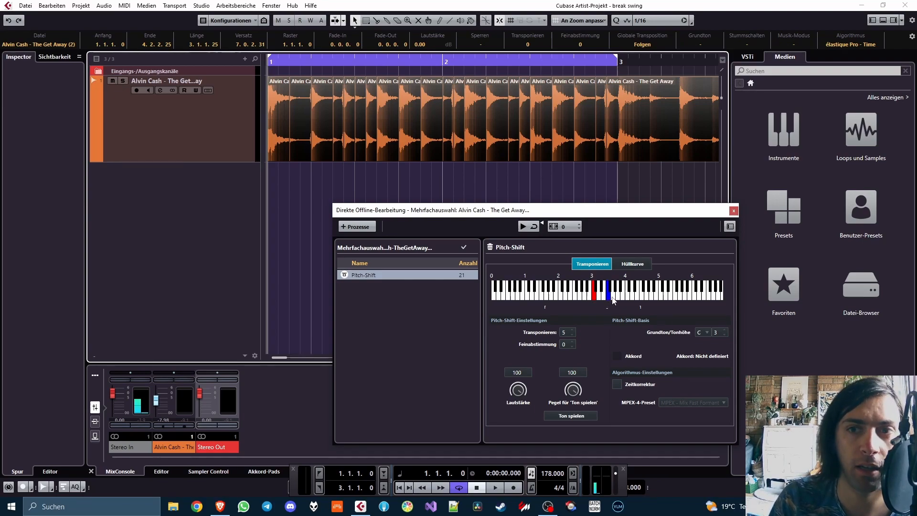
# - Set the Pitch-Shift transposition to five semitones on the keyboard
pyautogui.click(734, 210)
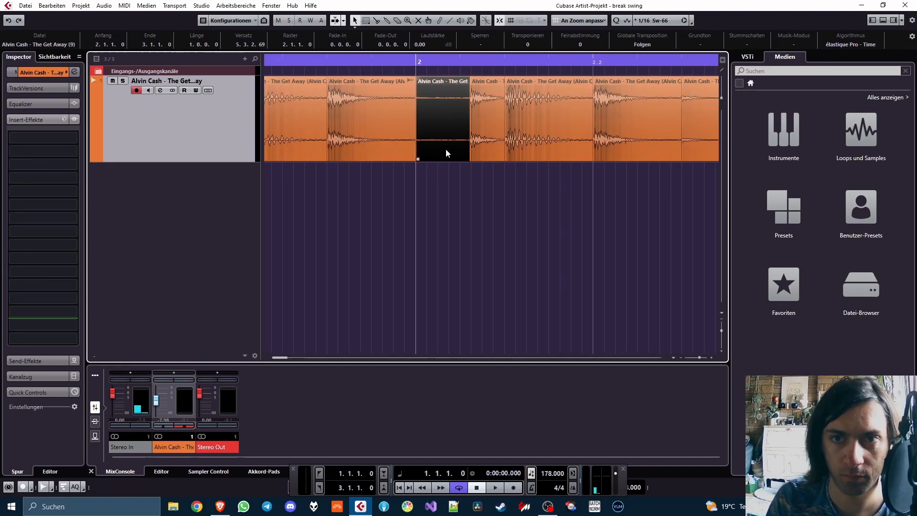
# - Select the break slices at bar 2 and just after it
pyautogui.click(495, 488)
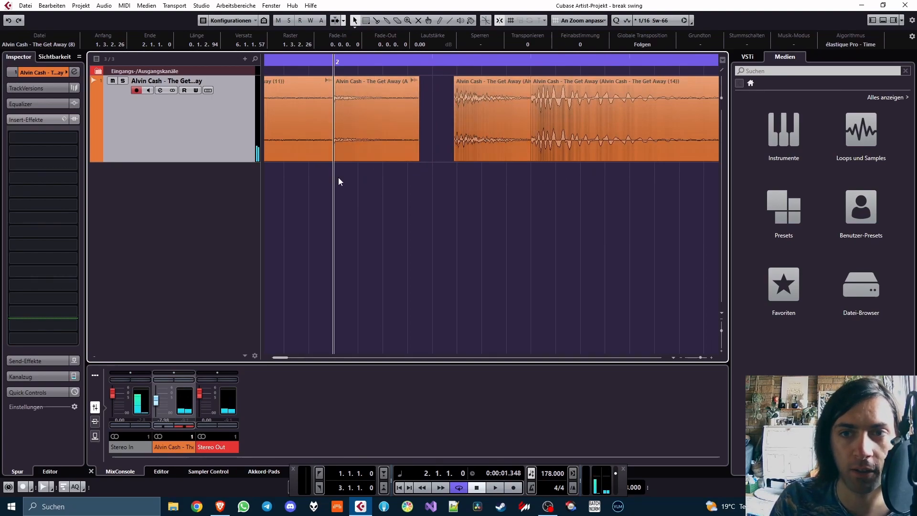
pyautogui.click(374, 119)
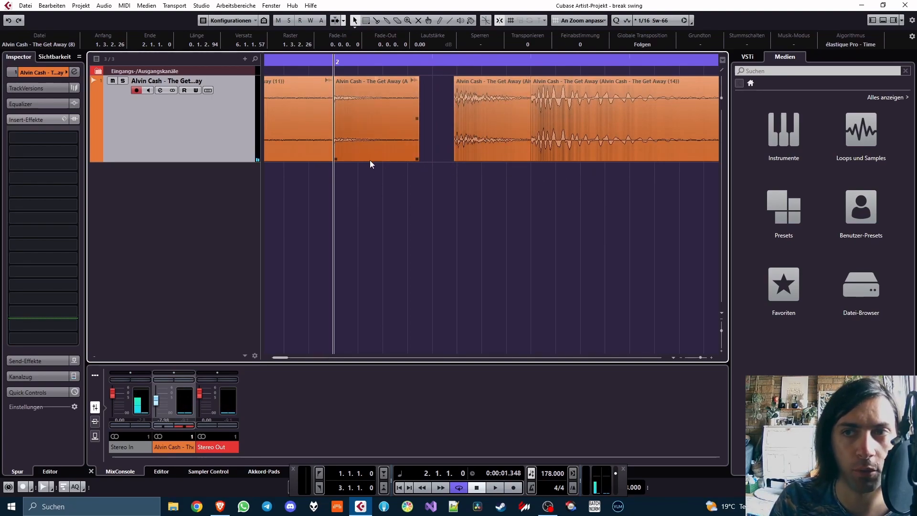
pyautogui.click(581, 21)
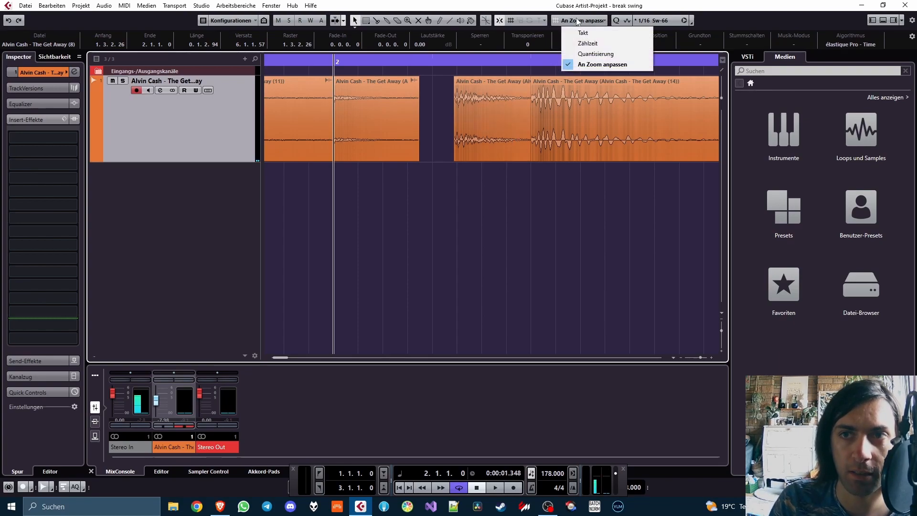
pyautogui.moveTo(593, 65)
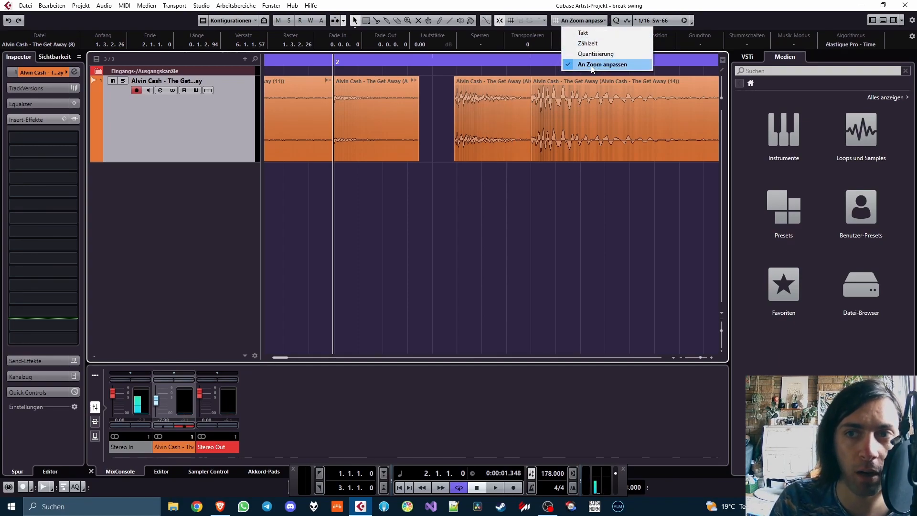
# - Set the grid type to Quantisierung instead of An Zoom anpassen, showing swung 1/16 lines
pyautogui.click(595, 54)
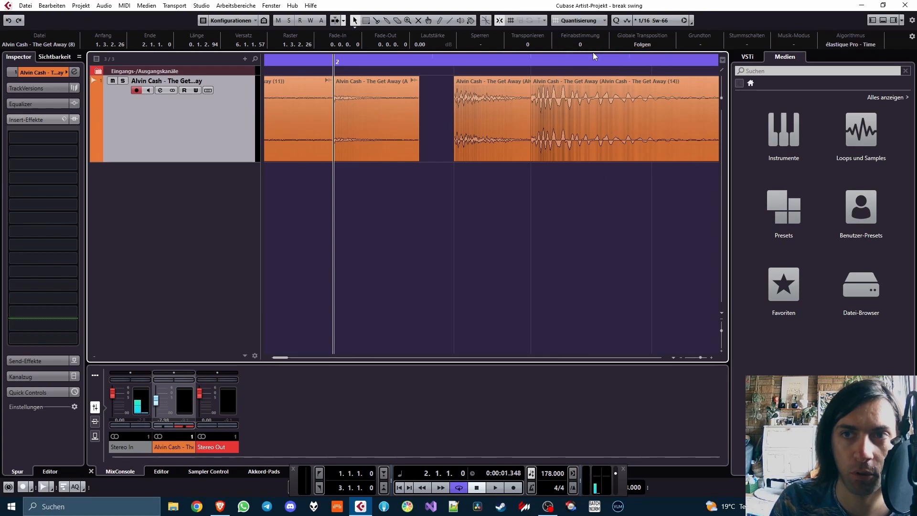
pyautogui.click(605, 20)
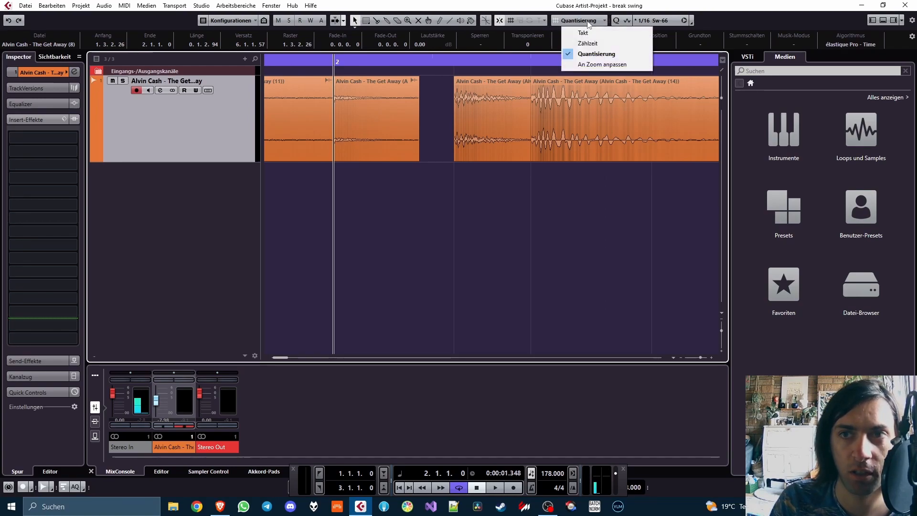
pyautogui.click(602, 54)
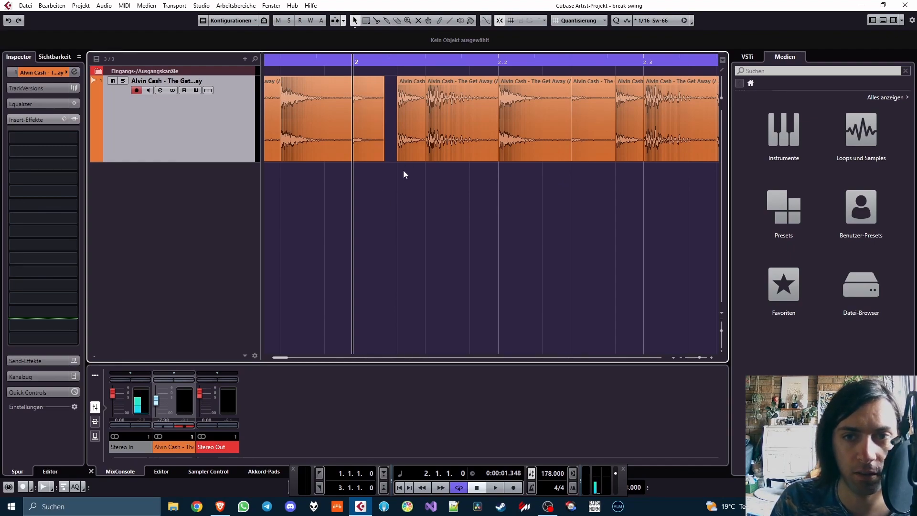
pyautogui.moveTo(469, 170)
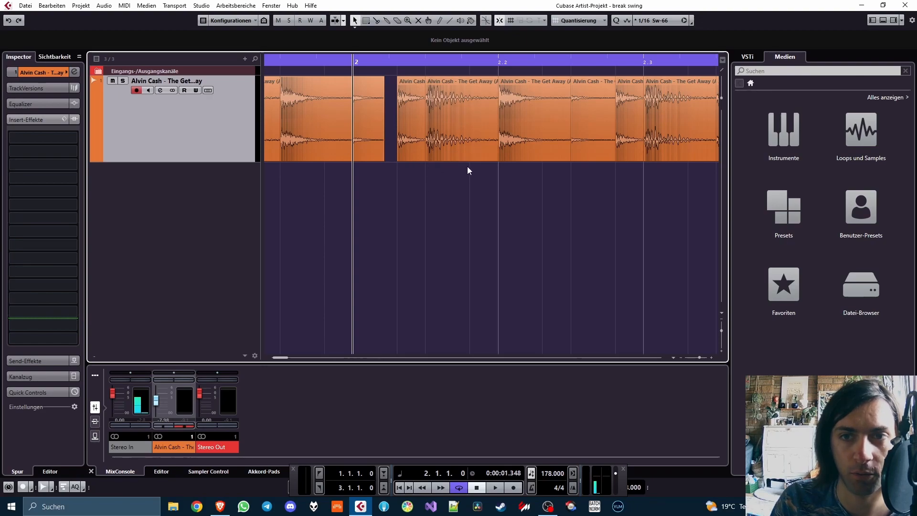
# - Add a MIDI track and draw three descending notes starting at bar 2
pyautogui.click(412, 120)
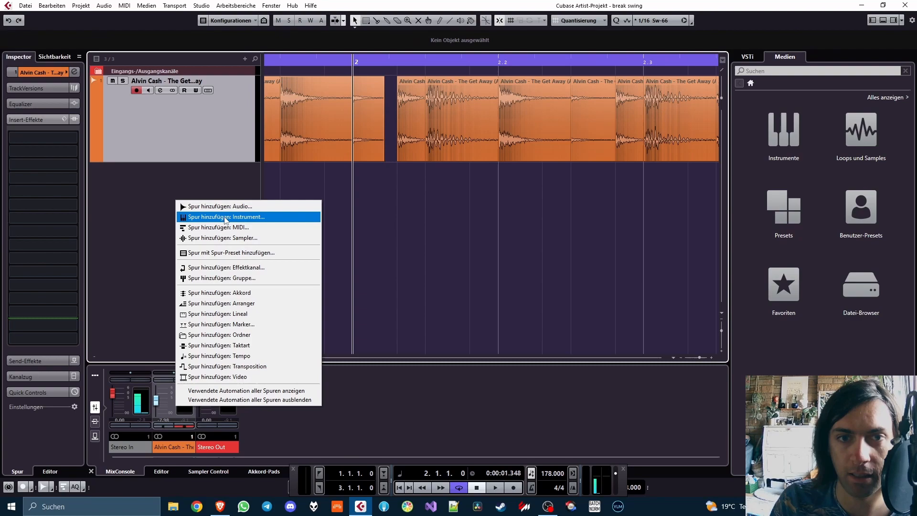
pyautogui.click(226, 216)
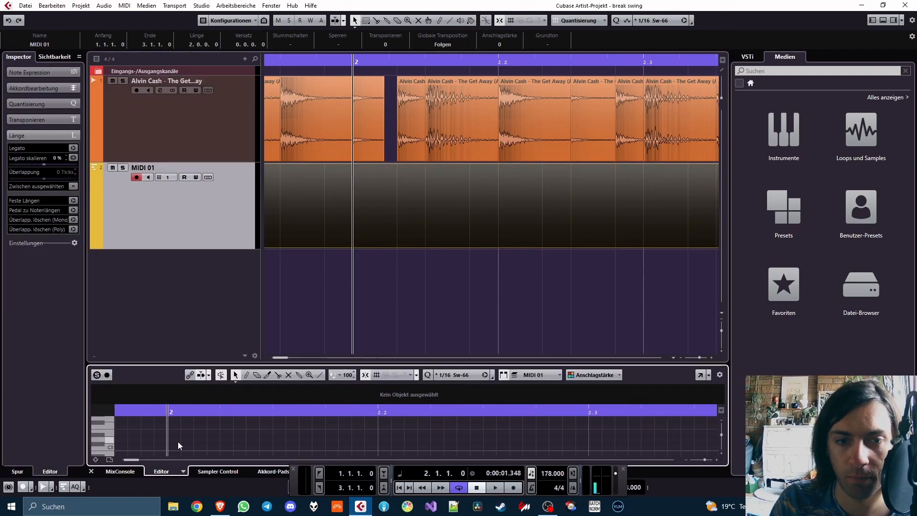
pyautogui.moveTo(172, 440); pyautogui.dragTo(205, 439)
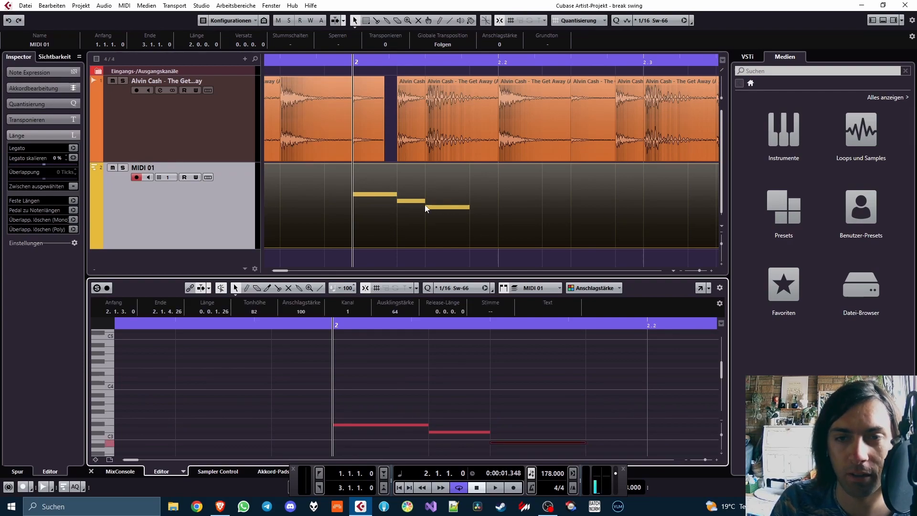
pyautogui.moveTo(413, 208)
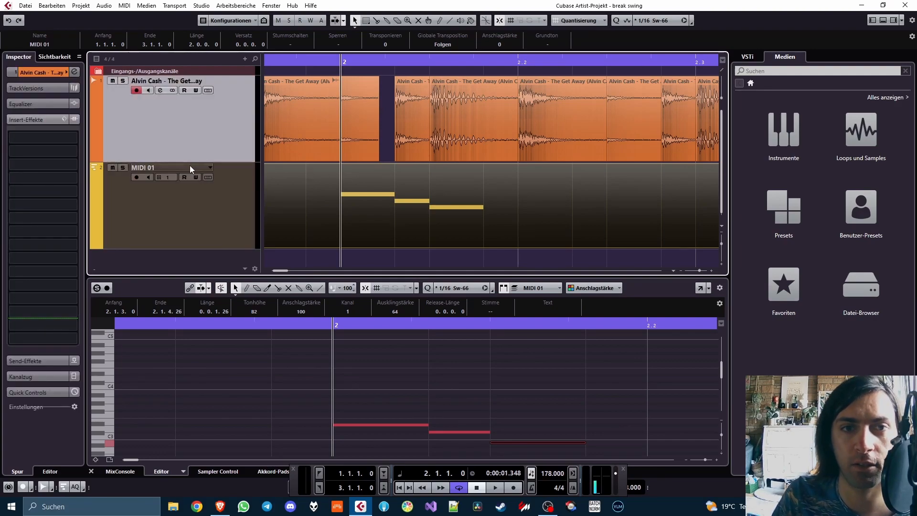
# - Select MIDI 01 and set the quantize preset to 1/16 with 33% swing
pyautogui.click(165, 167)
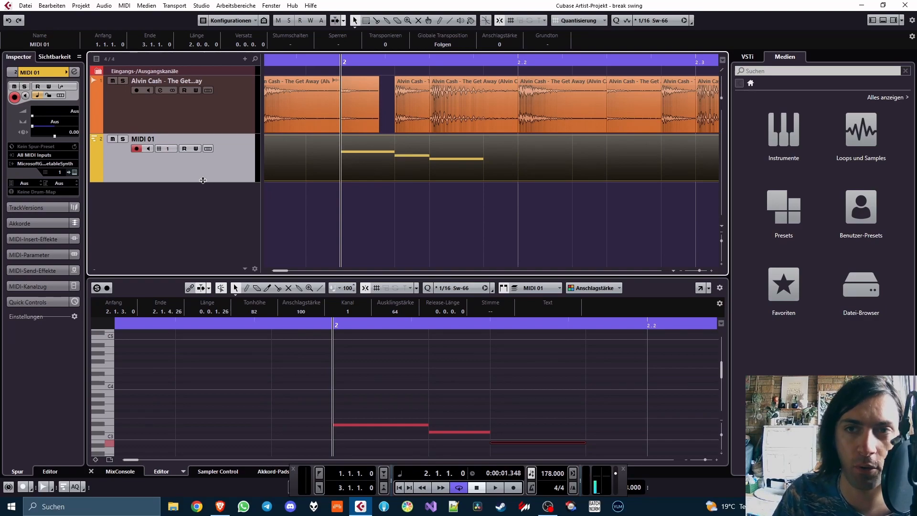
pyautogui.moveTo(626, 60)
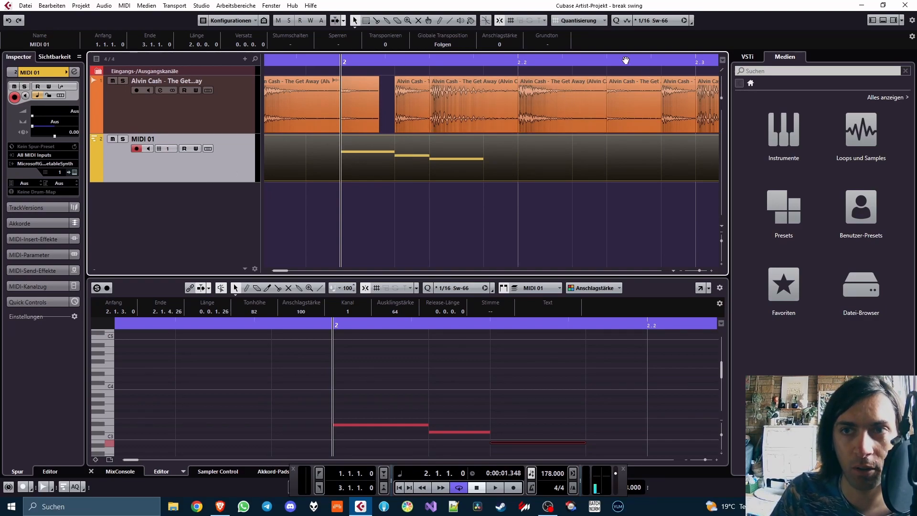
pyautogui.moveTo(584, 20)
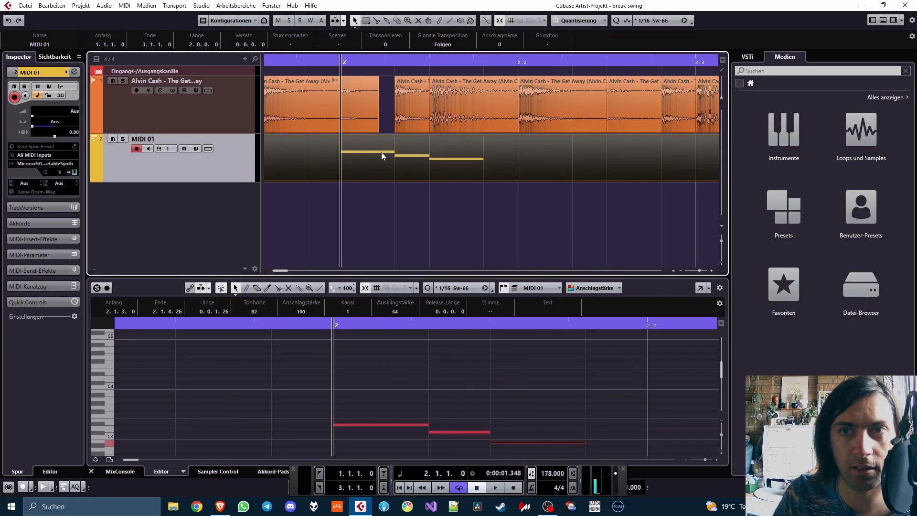
pyautogui.click(603, 20)
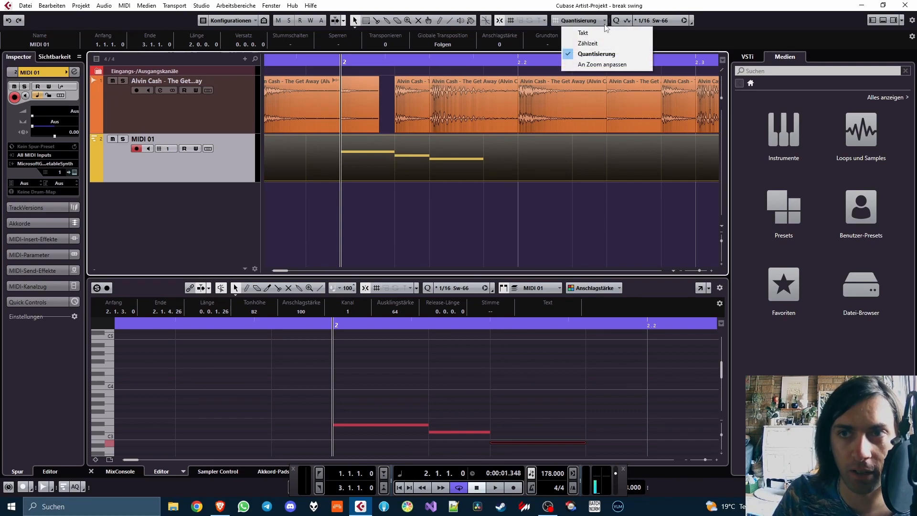
pyautogui.moveTo(547, 19)
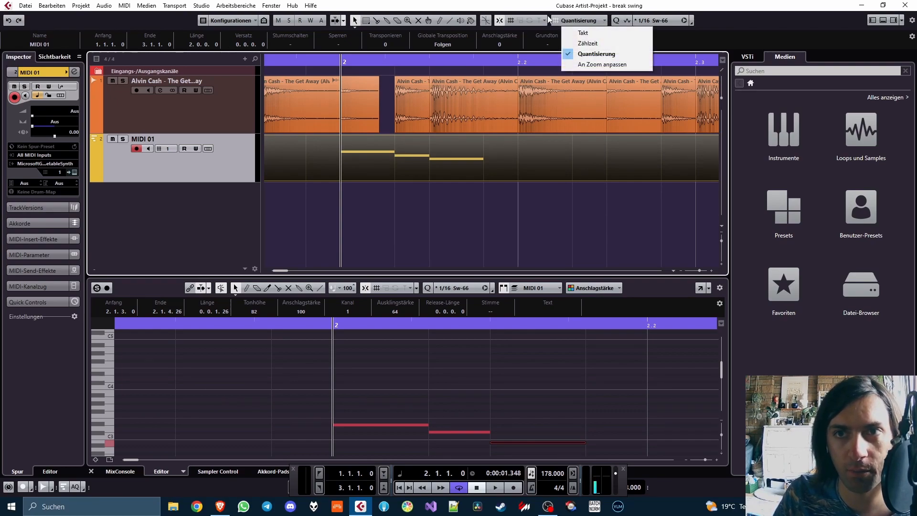
pyautogui.click(692, 21)
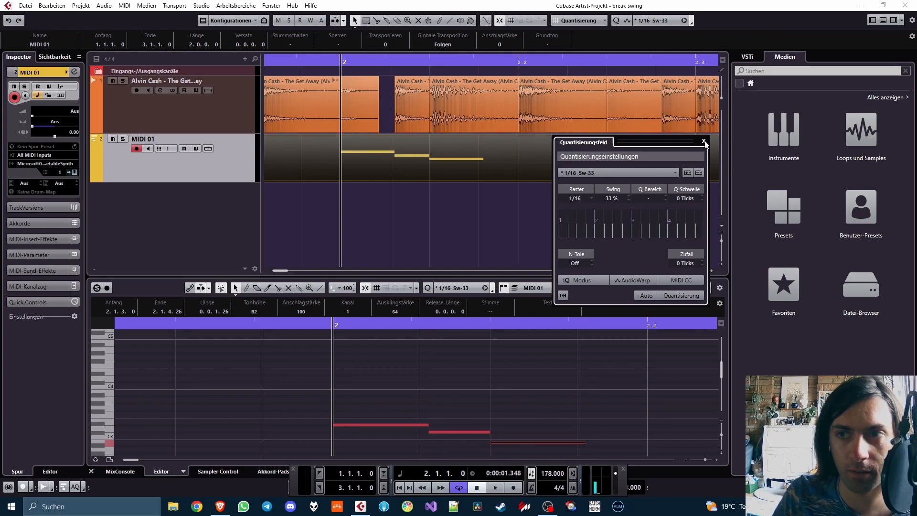
# - Close the Quantisierungsfeld panel, keeping the 1/16 Sw-33 preset active
pyautogui.click(704, 142)
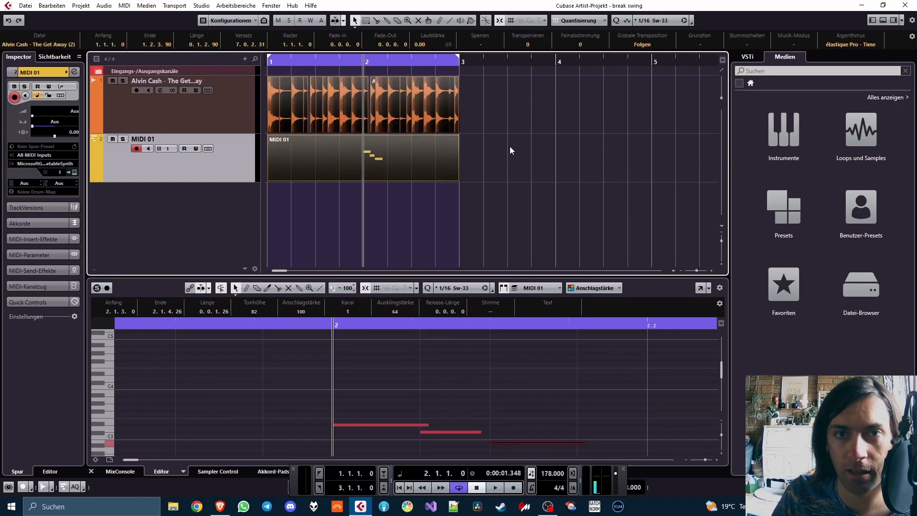
pyautogui.moveTo(314, 80)
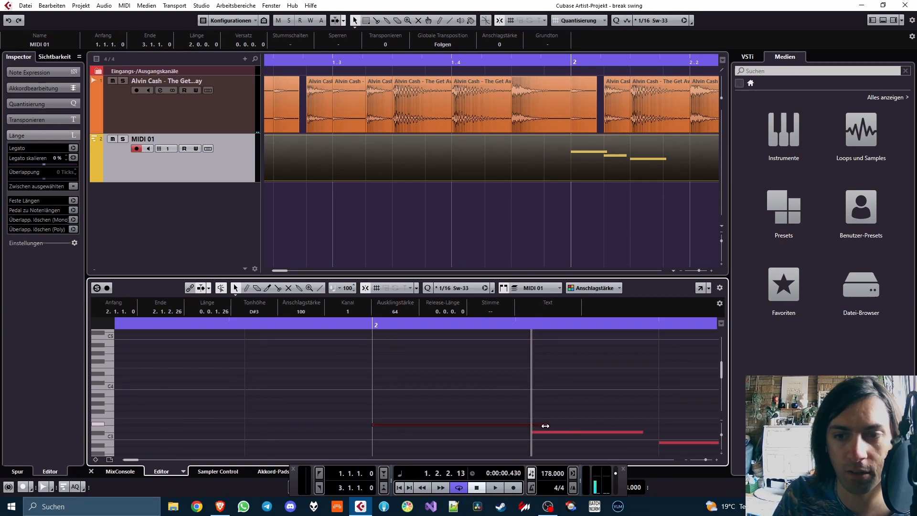
# - Lengthen the first MIDI note so it ends where the second note begins
pyautogui.moveTo(544, 425); pyautogui.dragTo(639, 432)
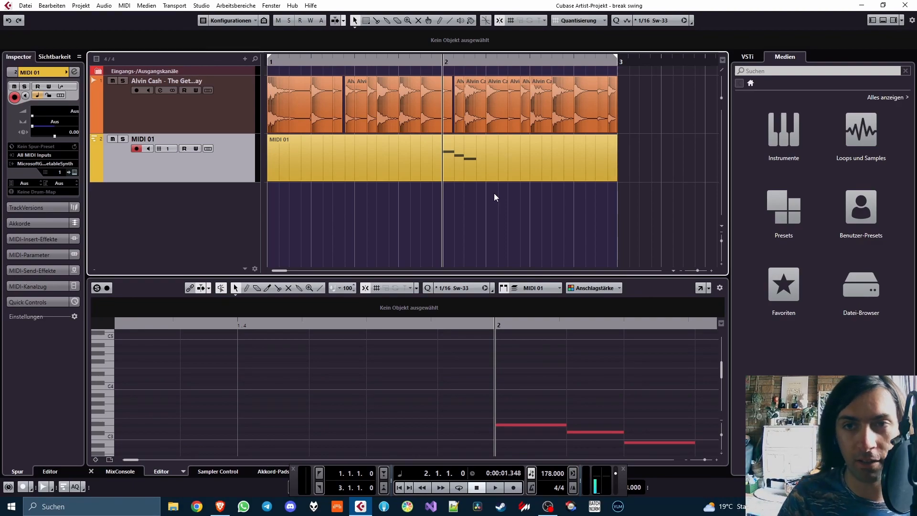
pyautogui.click(528, 158)
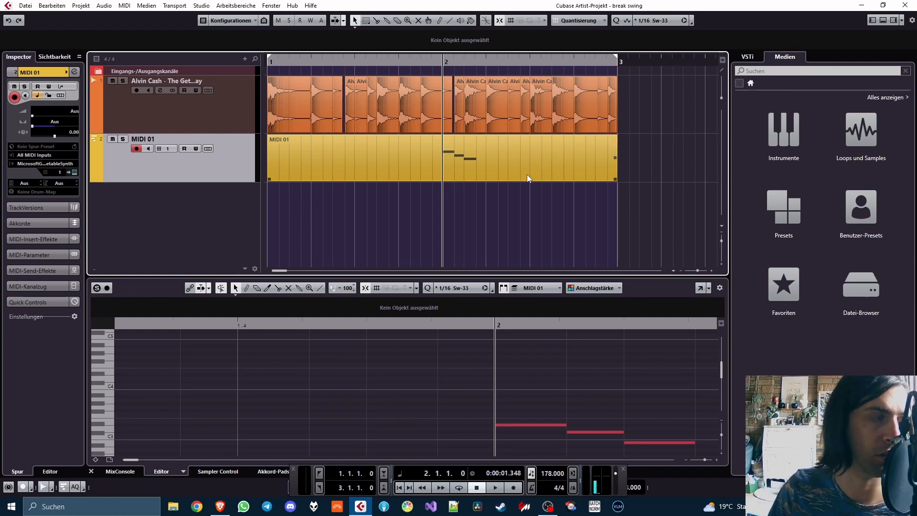
pyautogui.moveTo(524, 182)
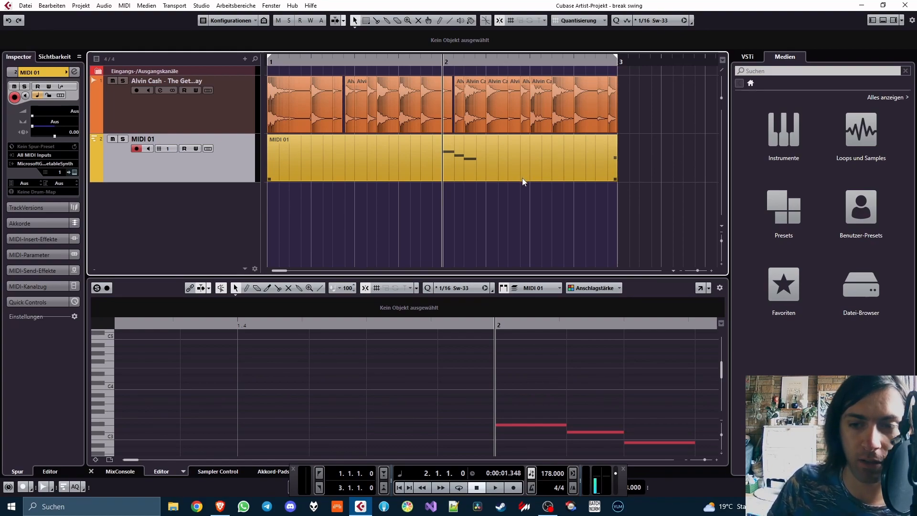